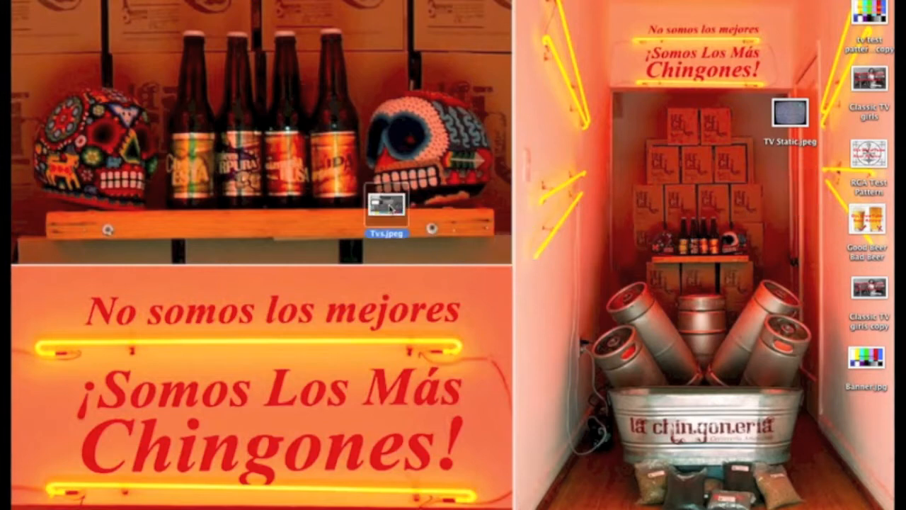
Open Tvs.jpeg from the desktop in Preview and bring up Tools > Adjust Size.
double_click(387, 204)
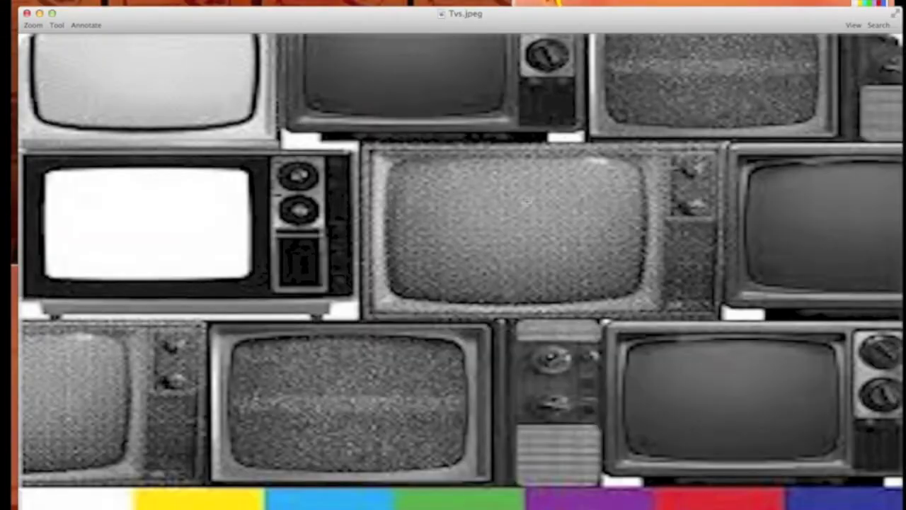
mouse_move(529, 203)
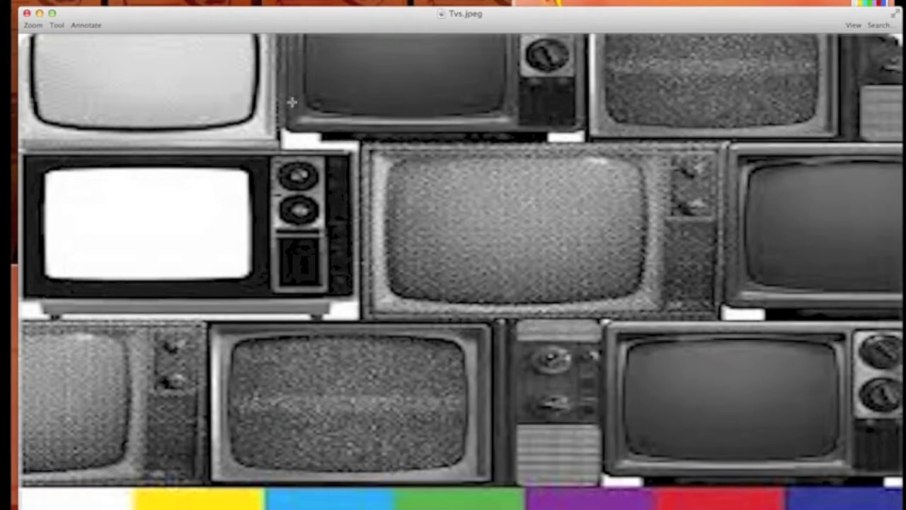
click(56, 25)
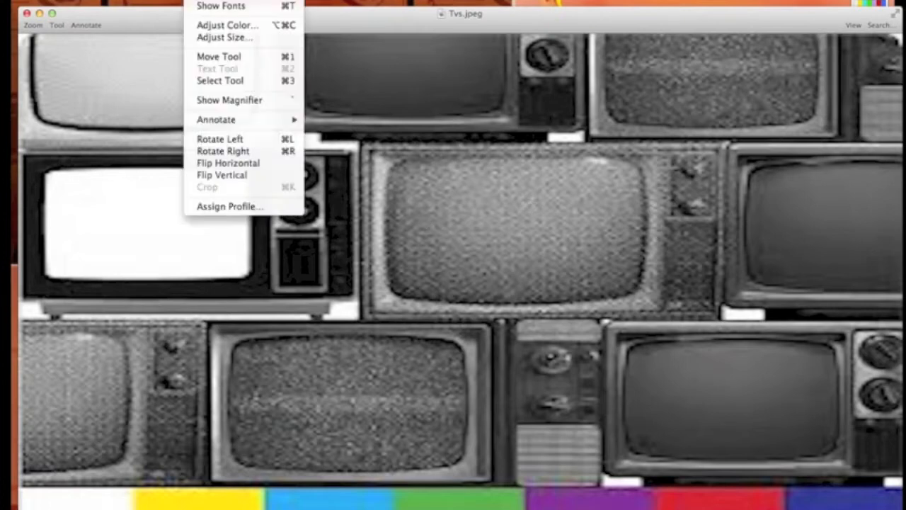
mouse_move(225, 37)
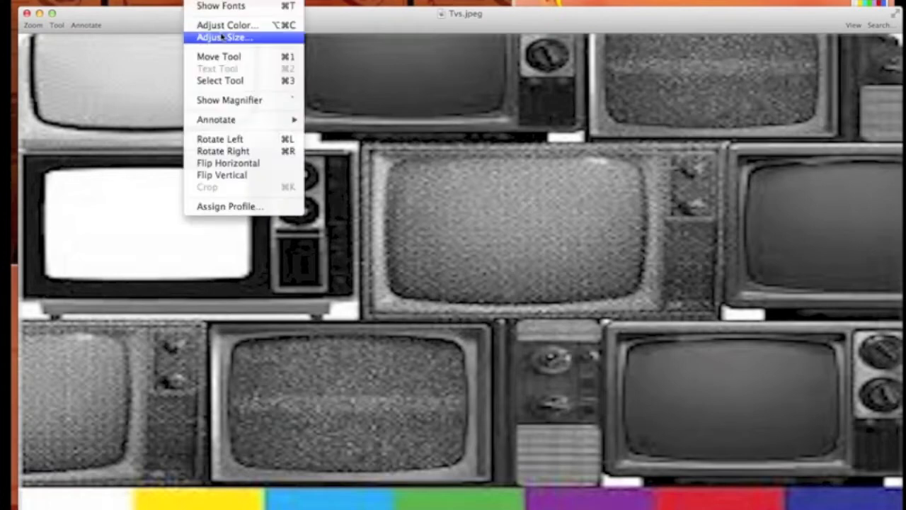
click(225, 37)
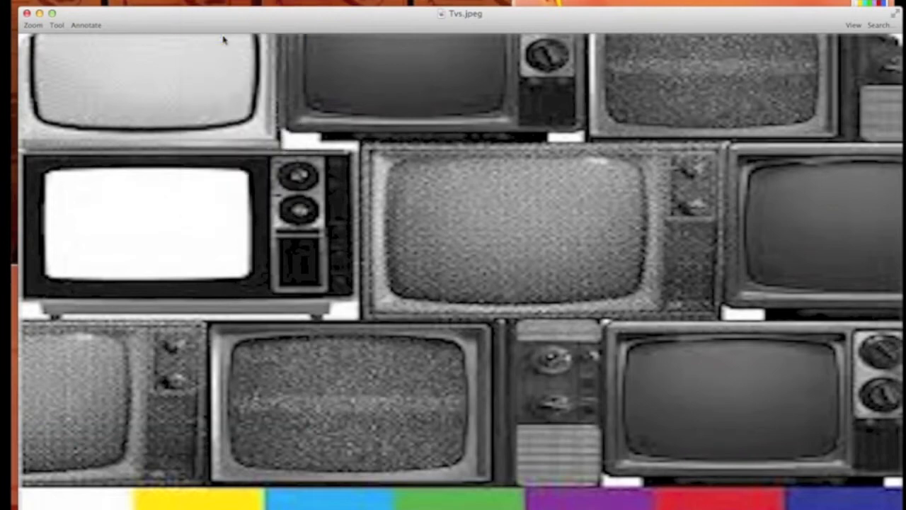
Toggle Scale proportionally off and back on, keeping 2120 × 1193 pixels at 72 pixels/inch.
click(56, 25)
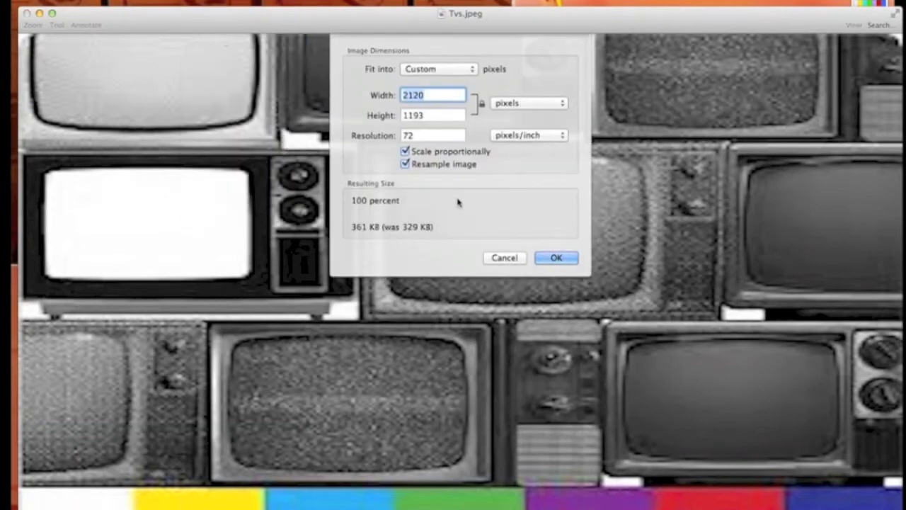
mouse_move(620, 81)
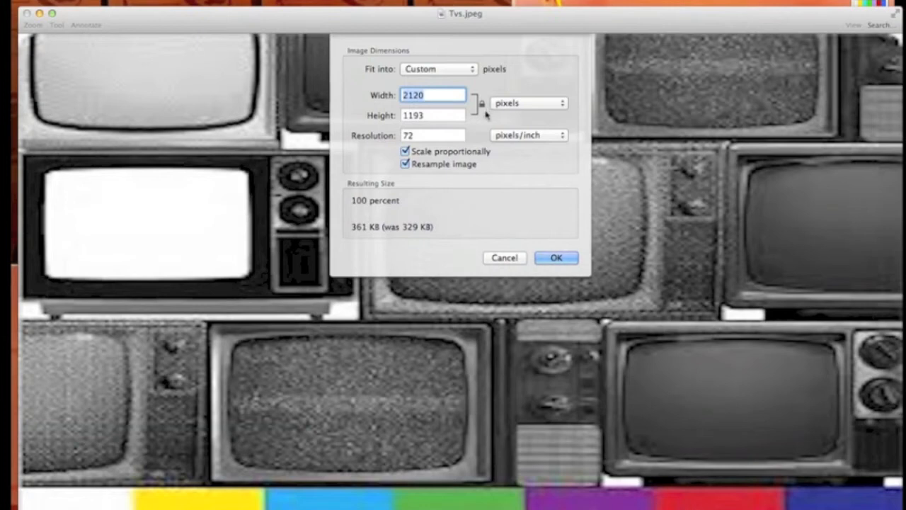
click(406, 150)
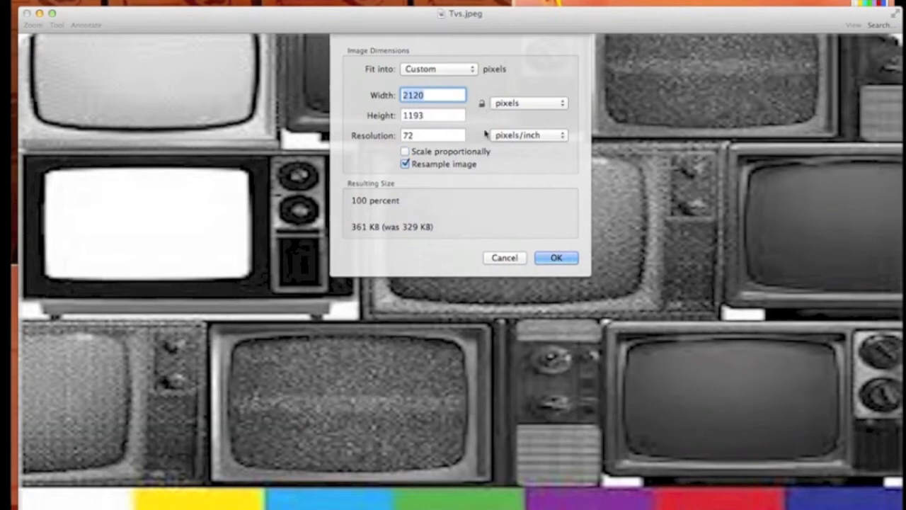
mouse_move(436, 109)
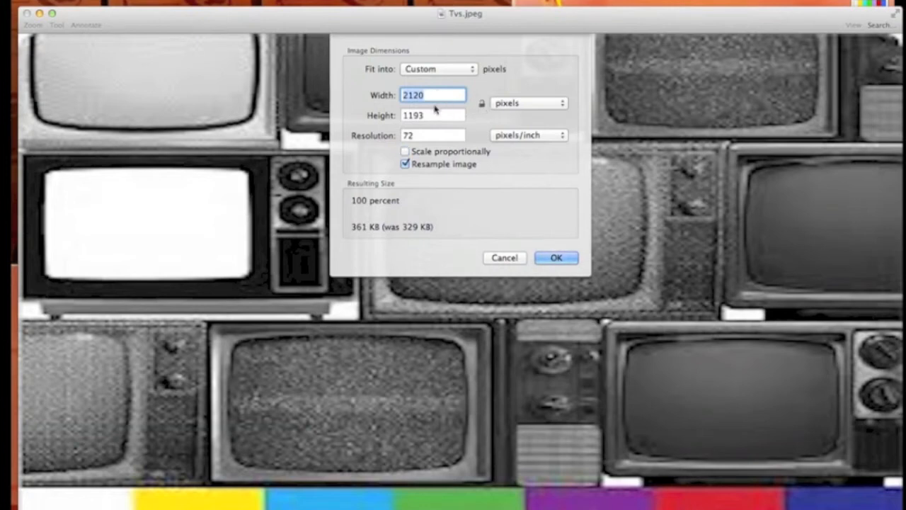
mouse_move(573, 130)
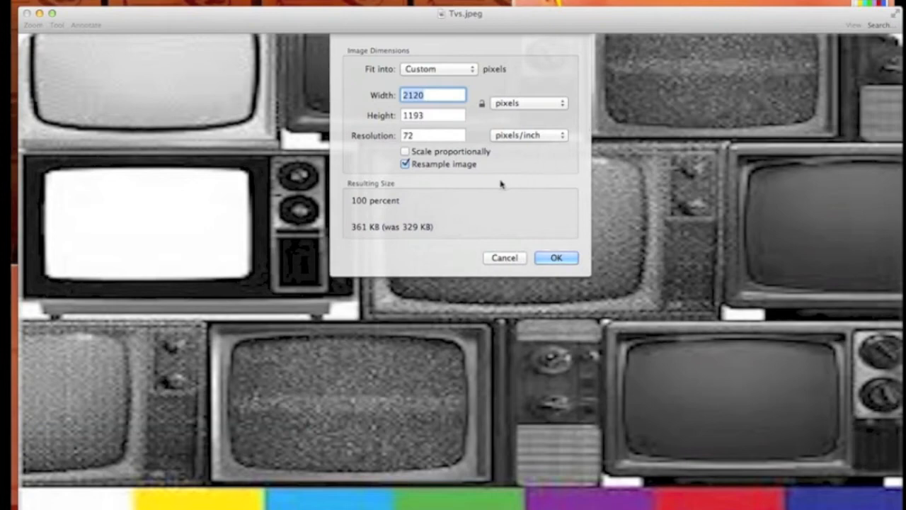
click(405, 151)
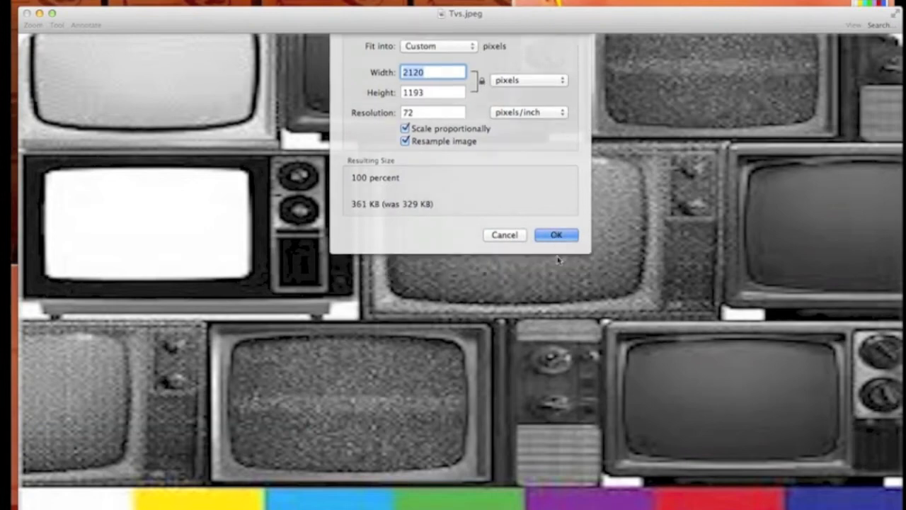
Confirm the 2120 × 1193 pixel size with OK so Tvs.jpeg is marked edited.
click(556, 234)
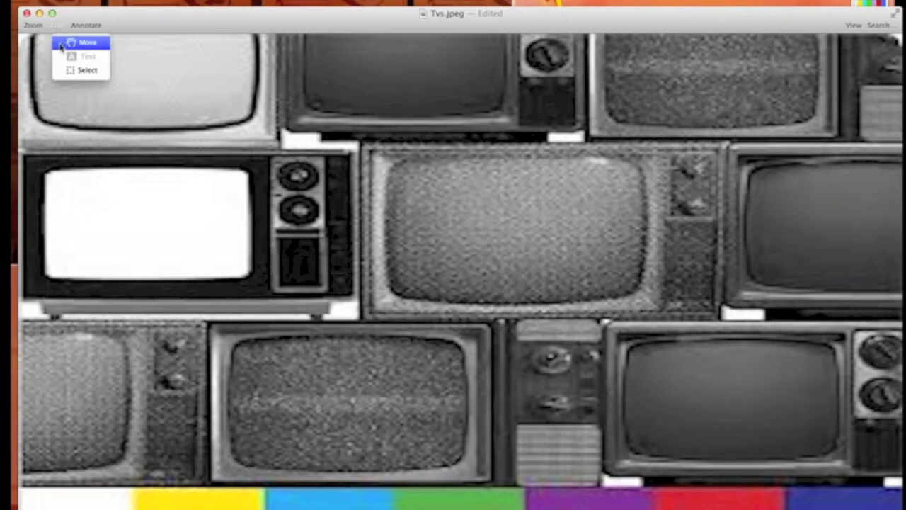
click(32, 25)
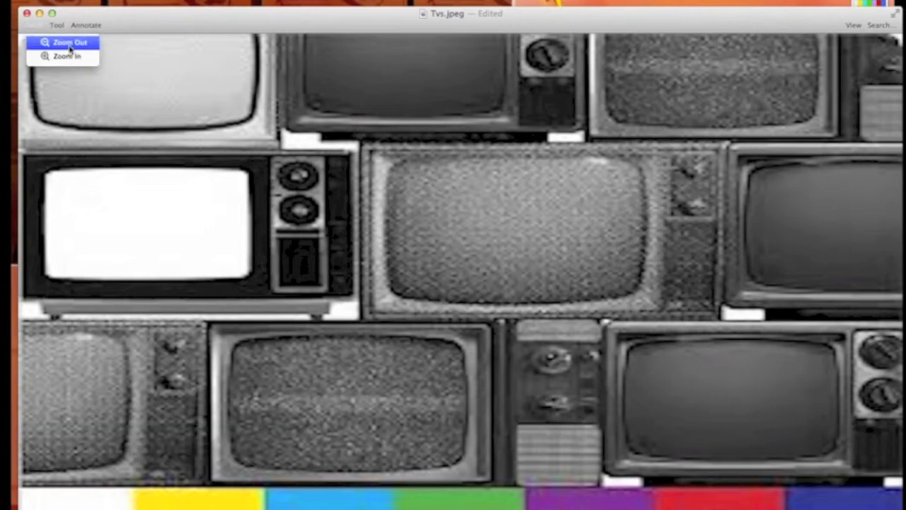
Zoom out to fit the whole Tvs.jpeg image and show the annotation toolbar.
click(69, 42)
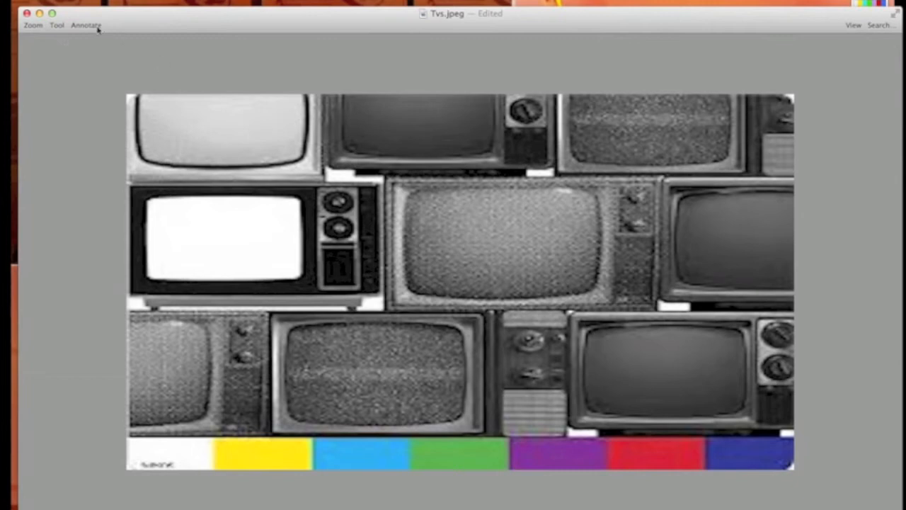
click(86, 25)
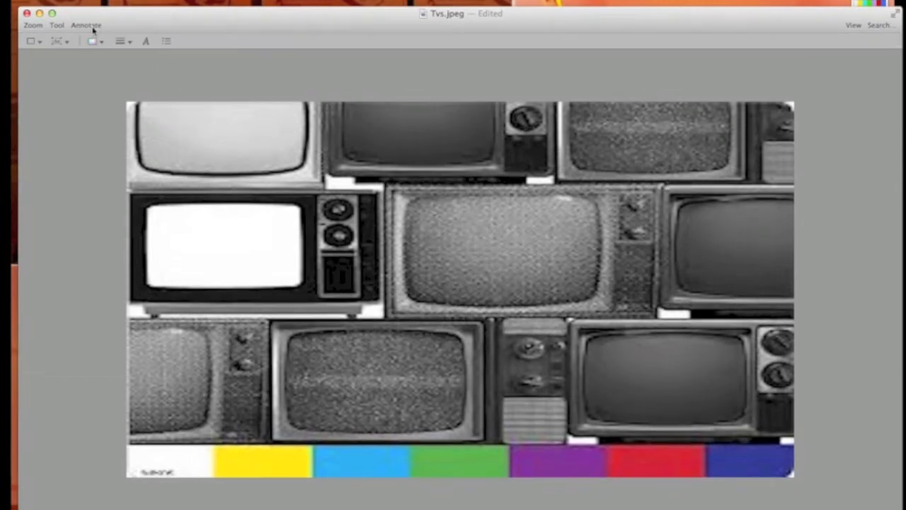
mouse_move(376, 243)
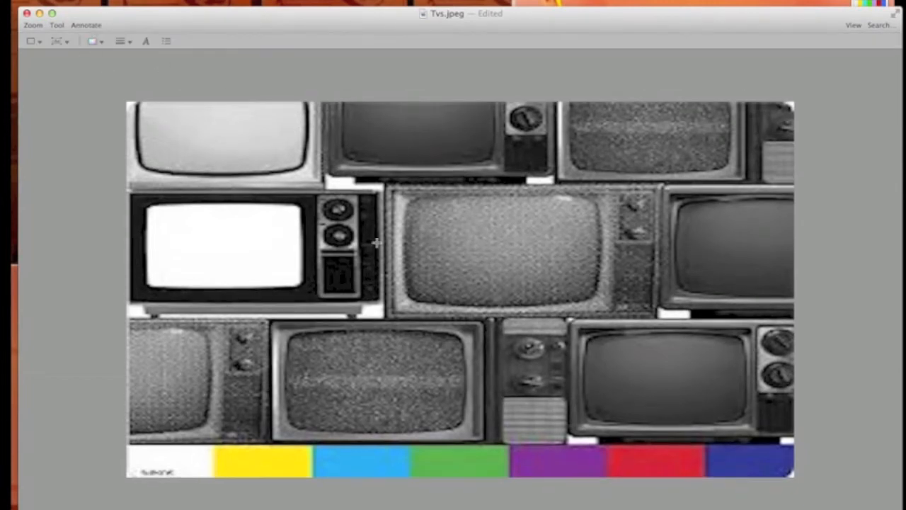
mouse_move(524, 257)
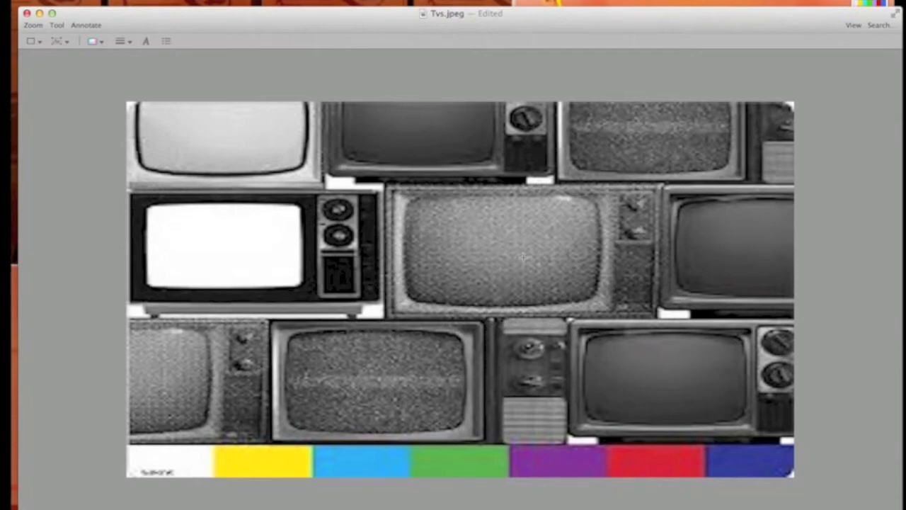